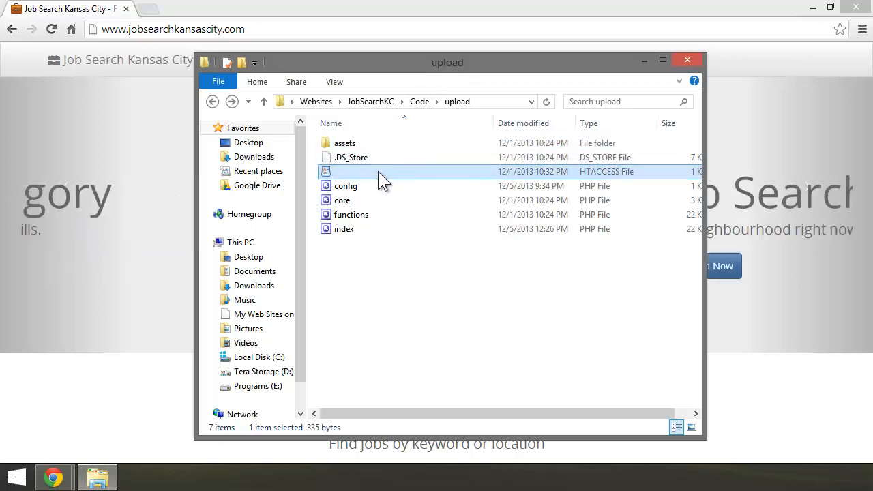
Open the htaccess and config files, then en-US.php from assets/lang in FrontPage
double_click(351, 171)
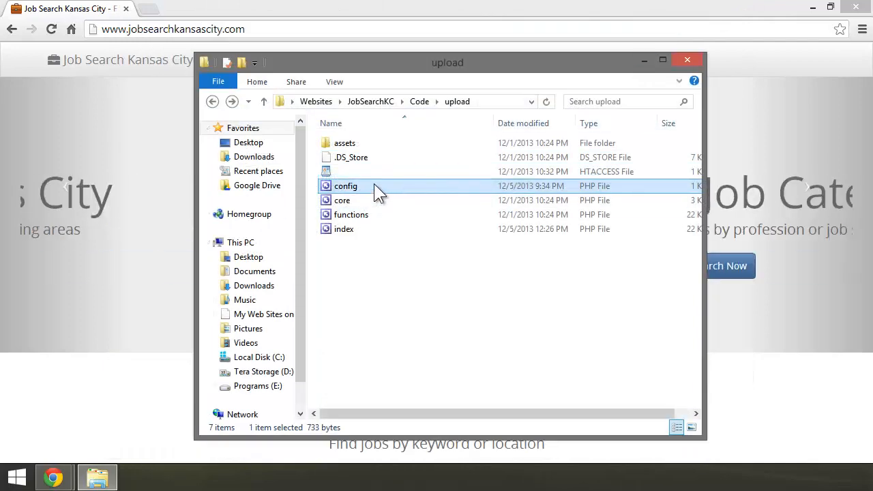
double_click(345, 186)
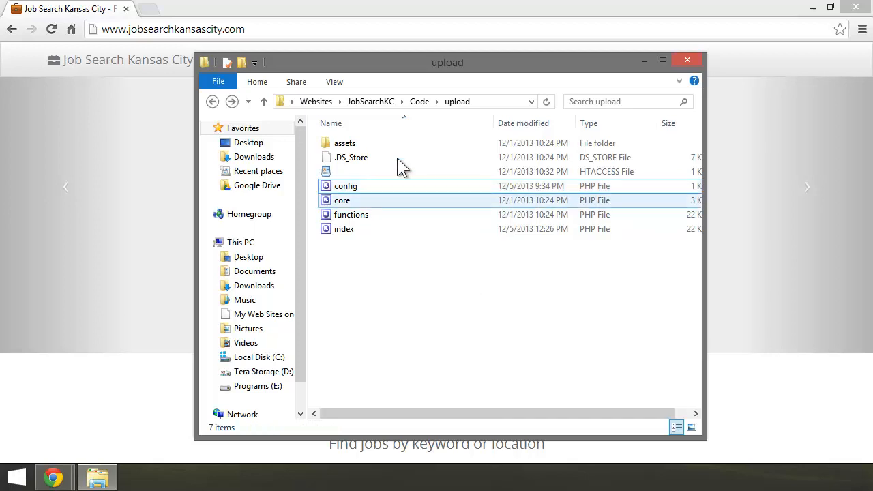
mouse_move(382, 143)
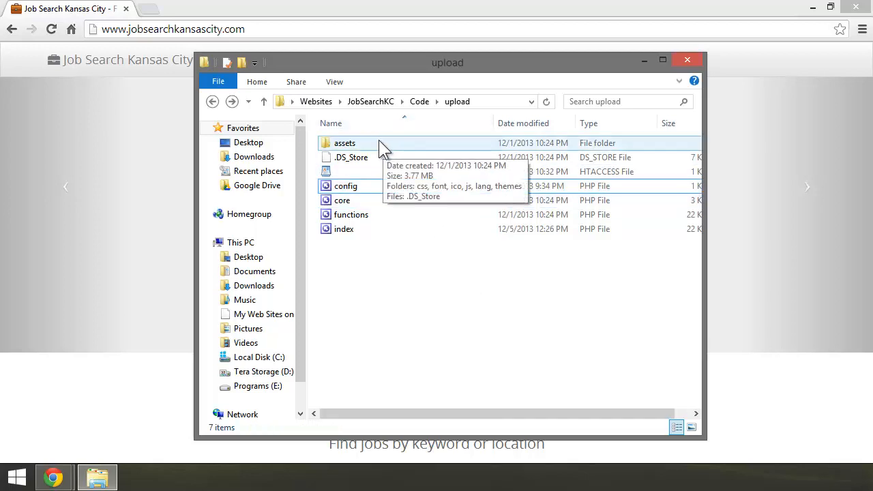
double_click(345, 142)
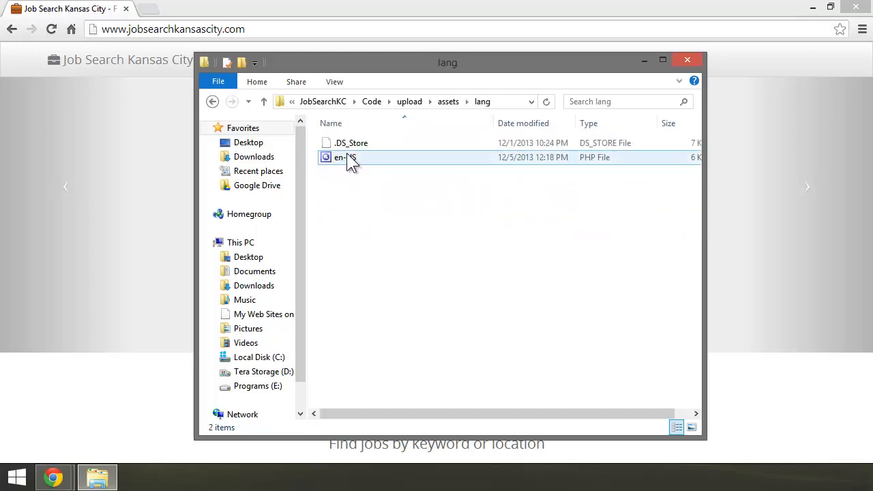
double_click(340, 158)
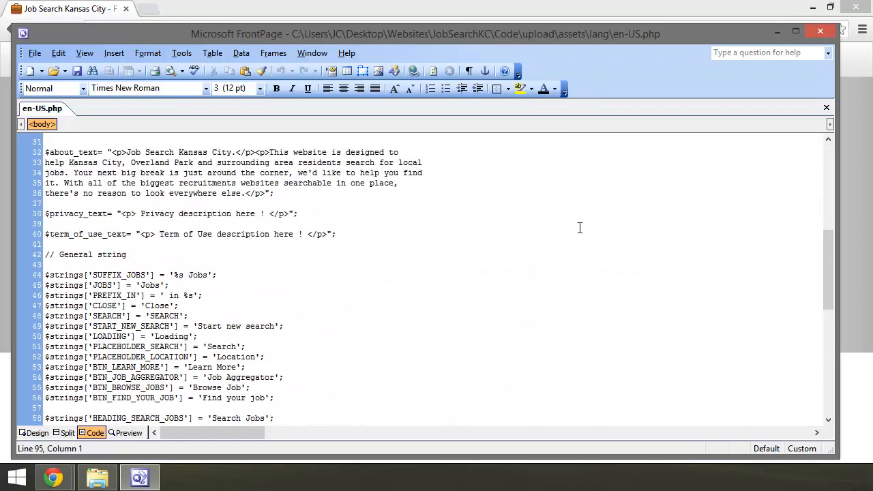
Scroll up through the en-US.php about text and general strings in Code view
scroll("up", 3)
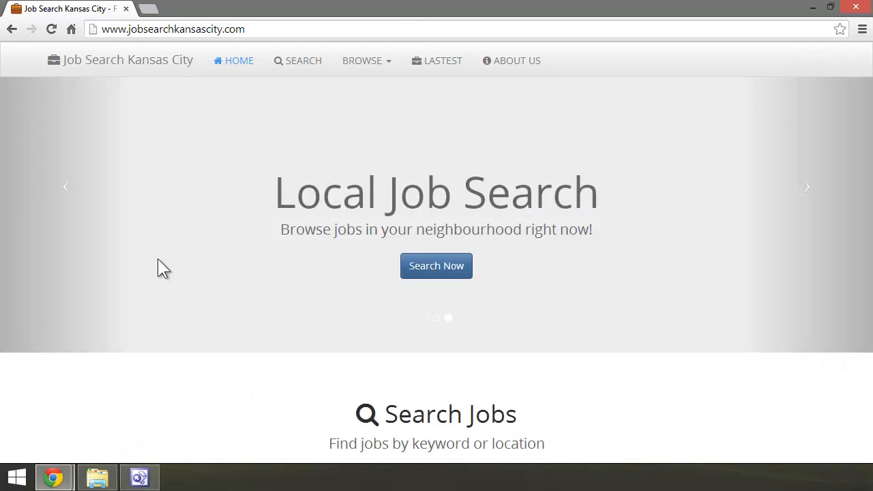
Go to the site's Search page and scroll through Categories, Locations and the footer
scroll("down", 3)
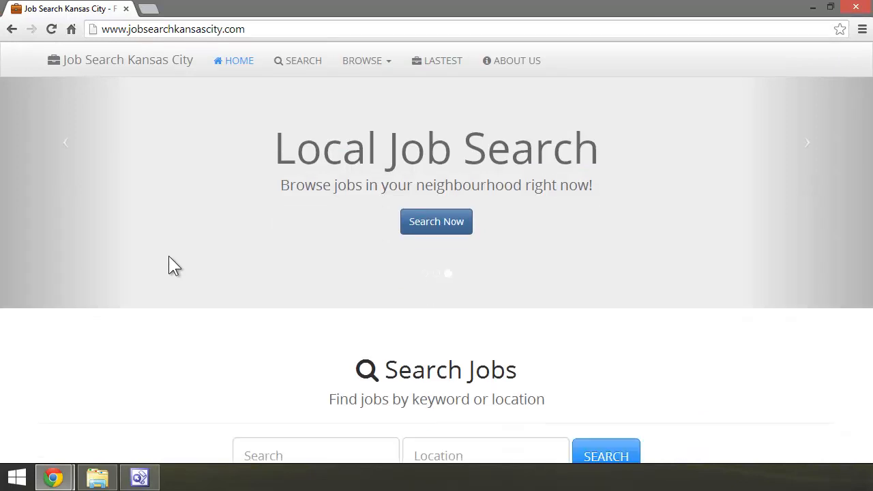
left_click(297, 60)
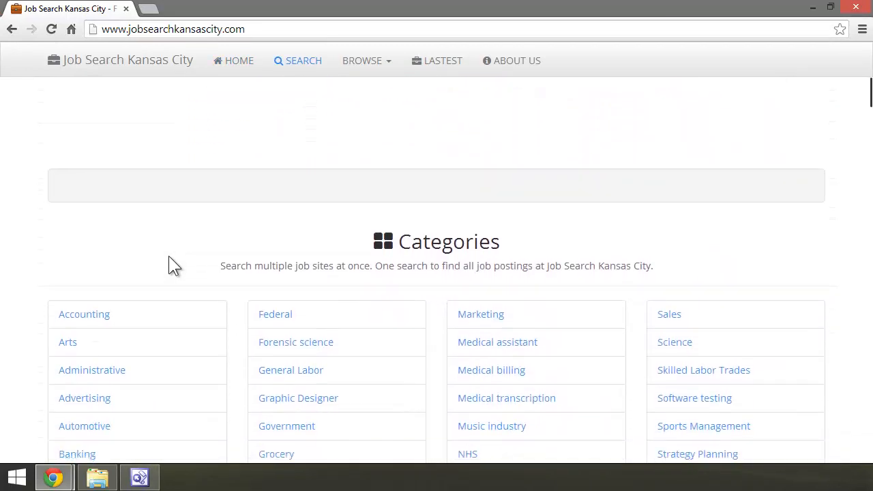
scroll("down", 3)
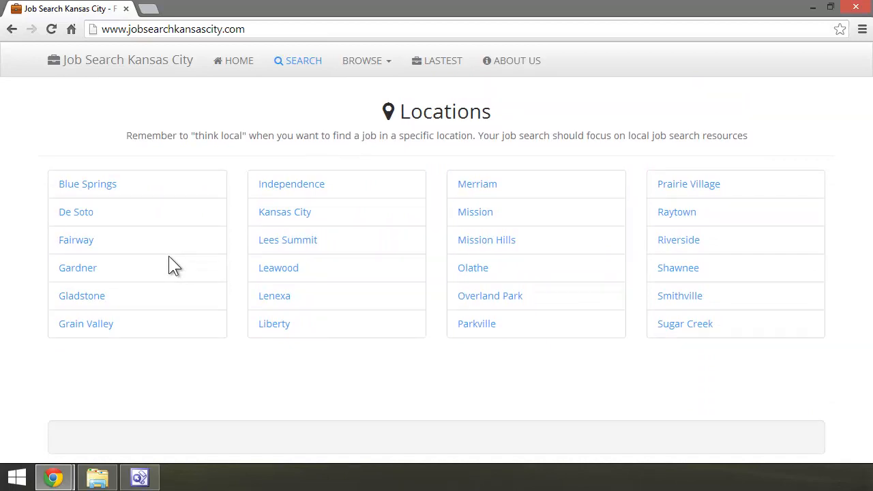
scroll("down", 3)
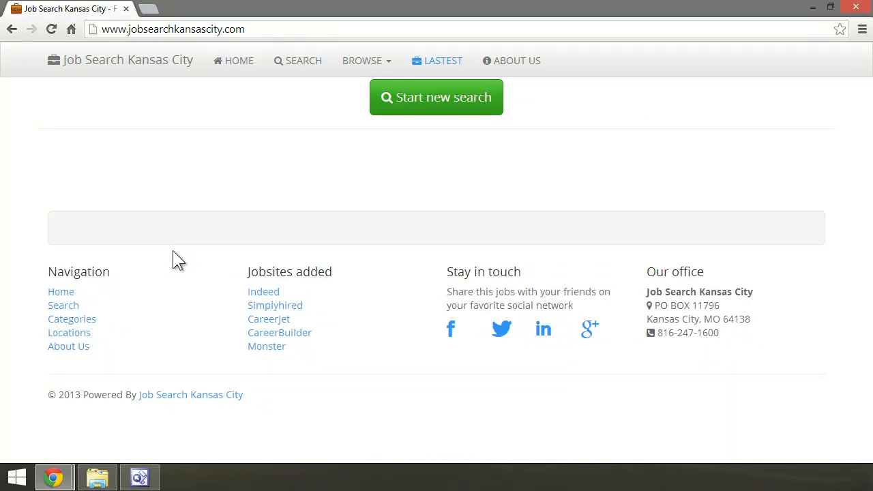
mouse_move(156, 242)
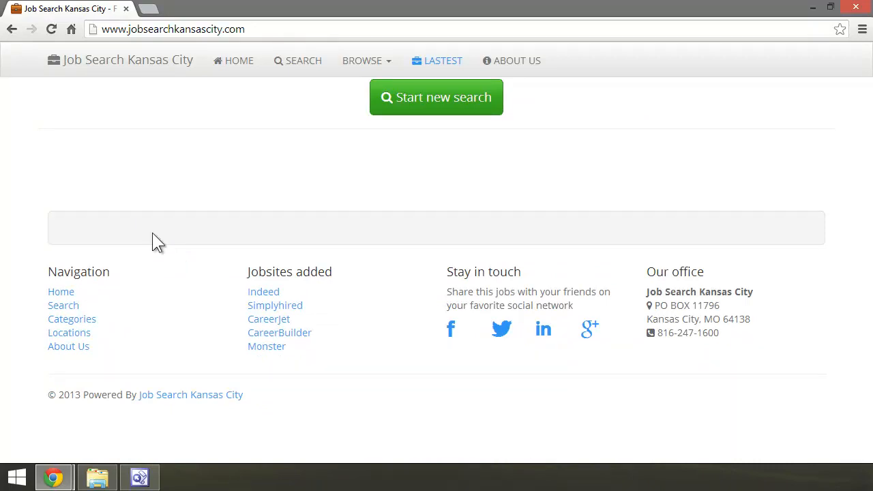